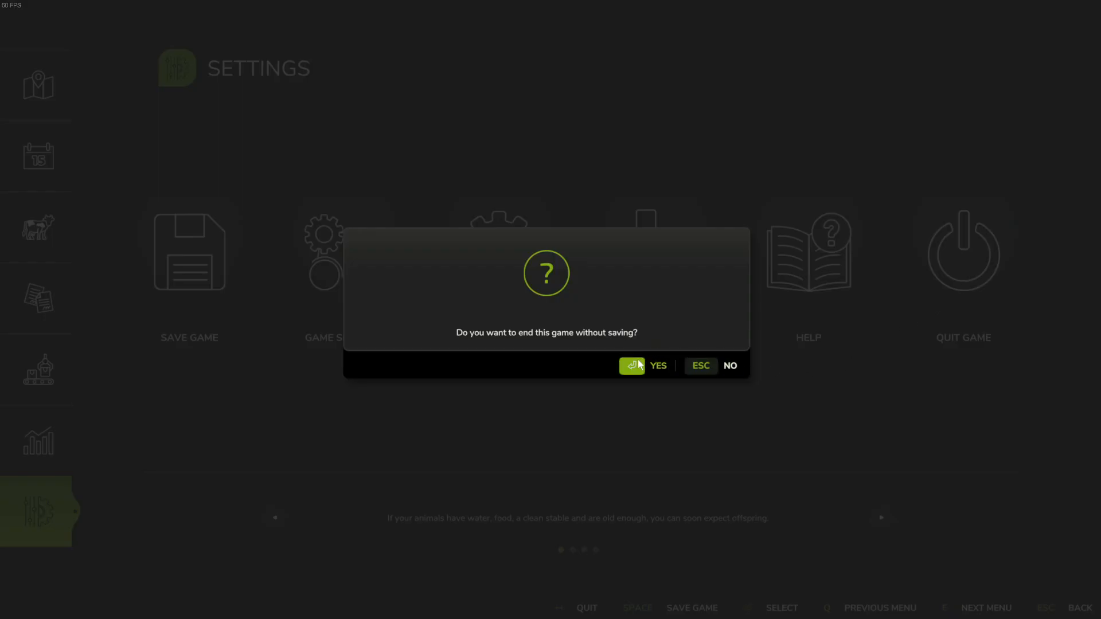
Step: Quit the running game without saving and go to the Display Settings page in Options
{"action": "left_click", "coordinate": [630, 365]}
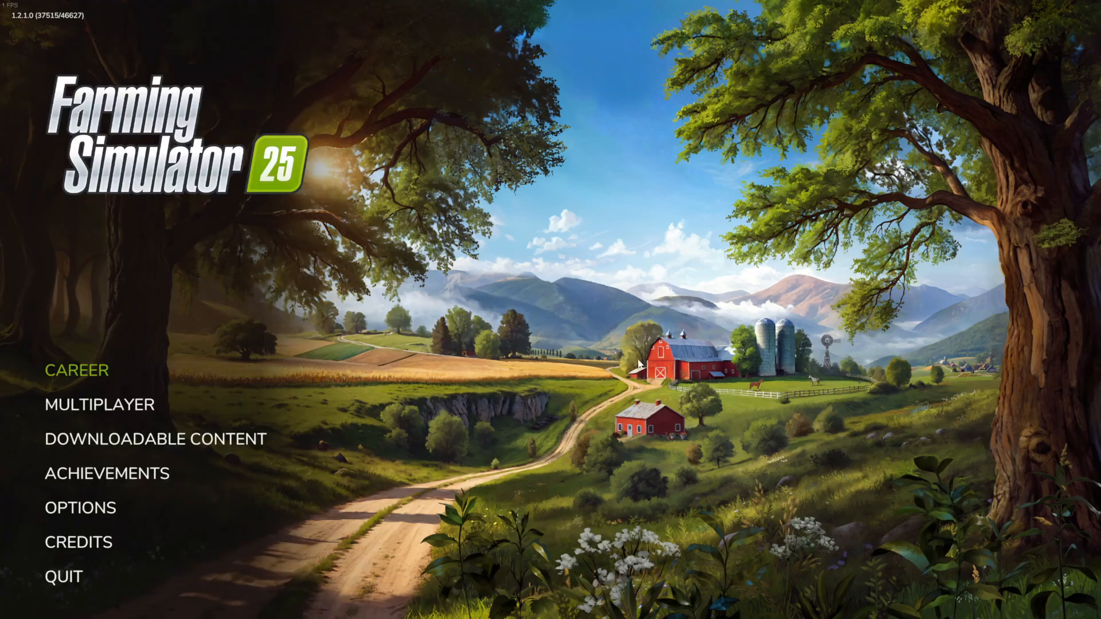
{"action": "left_click", "coordinate": [80, 506]}
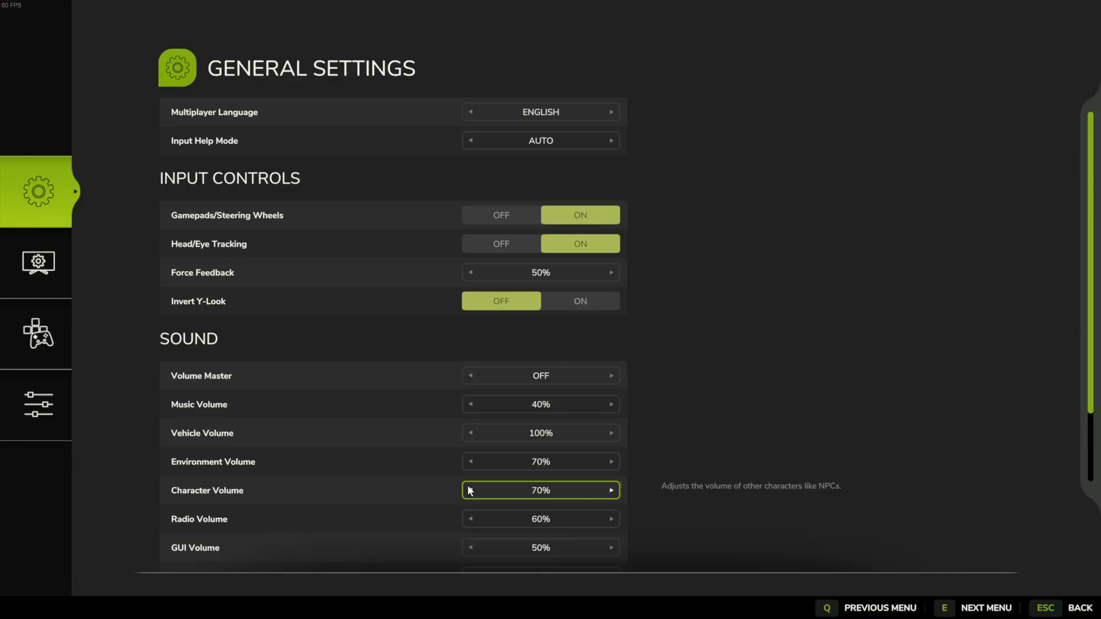
{"action": "left_click", "coordinate": [38, 262]}
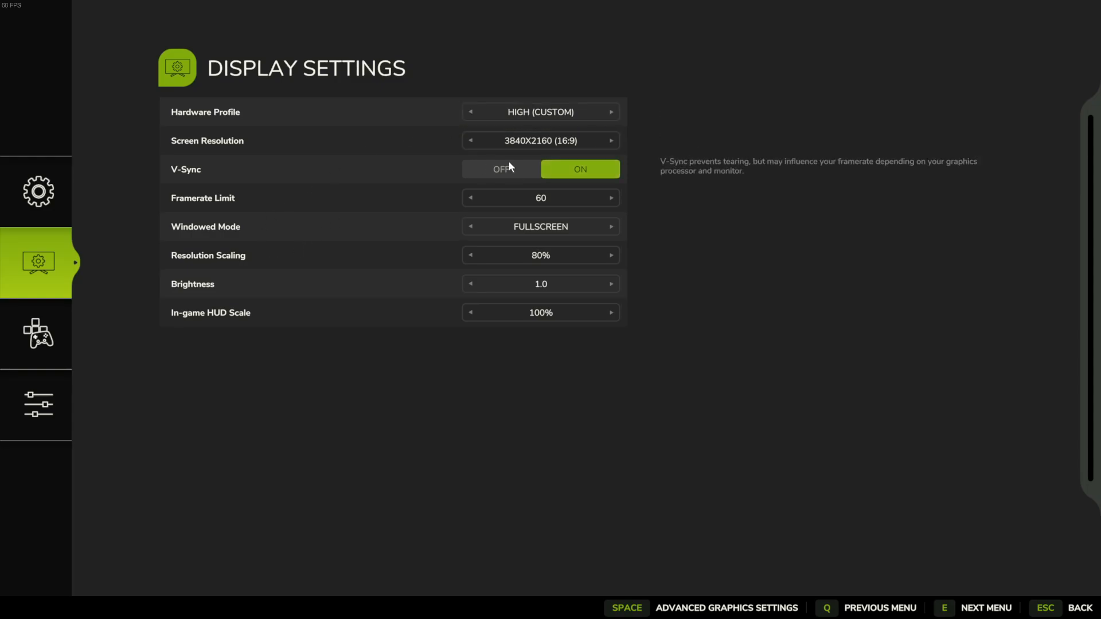
Step: Adjust resolution scaling (90%, 100%, then back to 80%) with hardware profile Very High and apply
{"action": "left_click", "coordinate": [610, 254]}
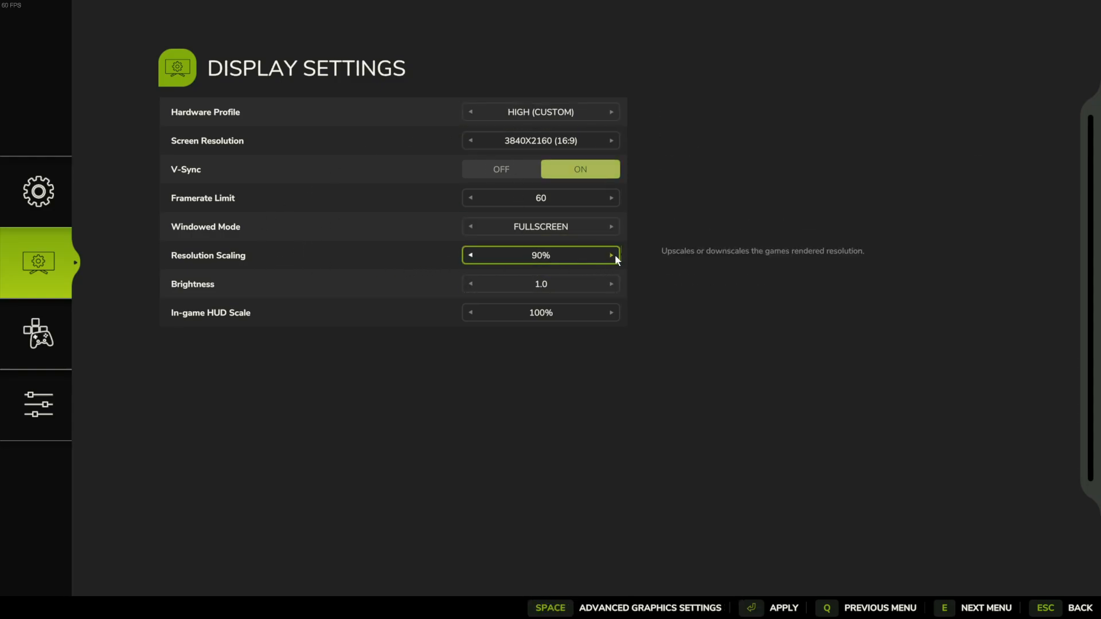
{"action": "left_click", "coordinate": [610, 255]}
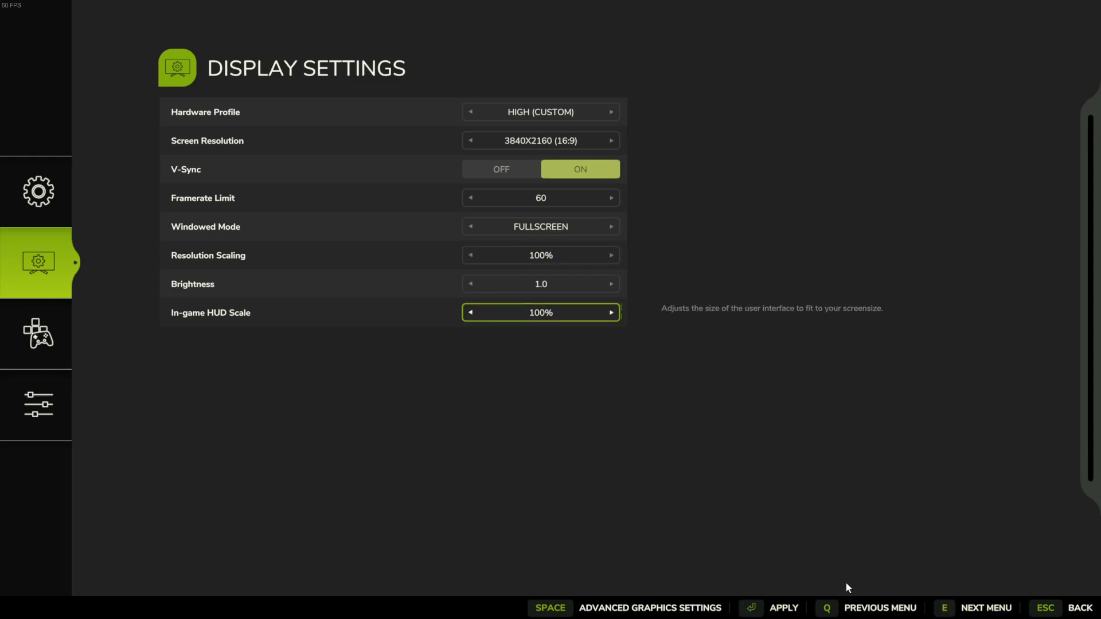
{"action": "mouse_move", "coordinate": [884, 564]}
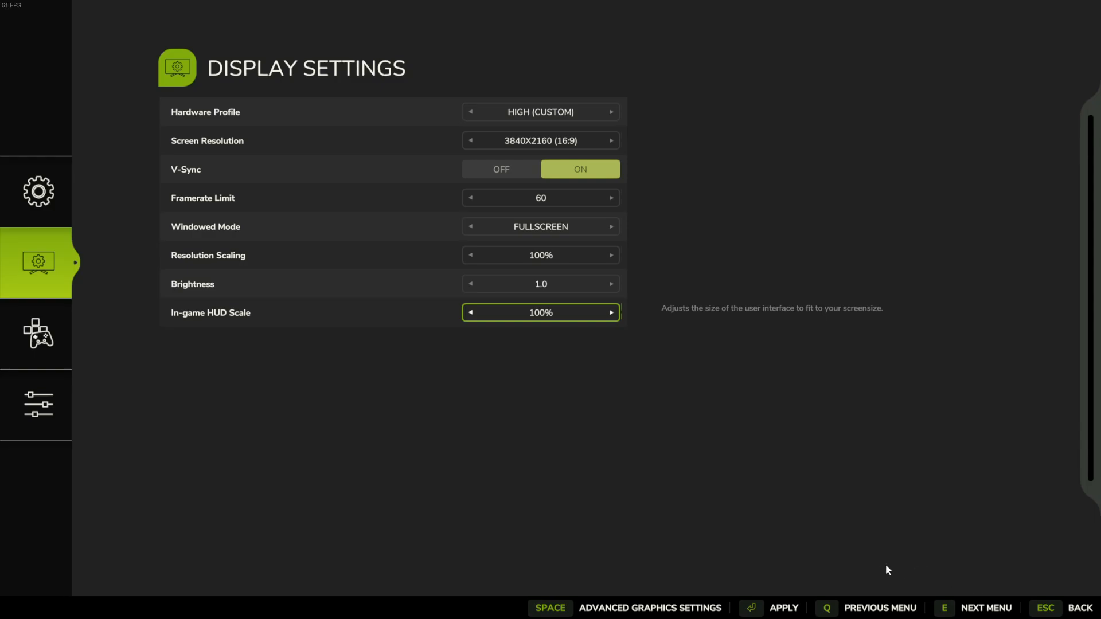
{"action": "mouse_move", "coordinate": [752, 533]}
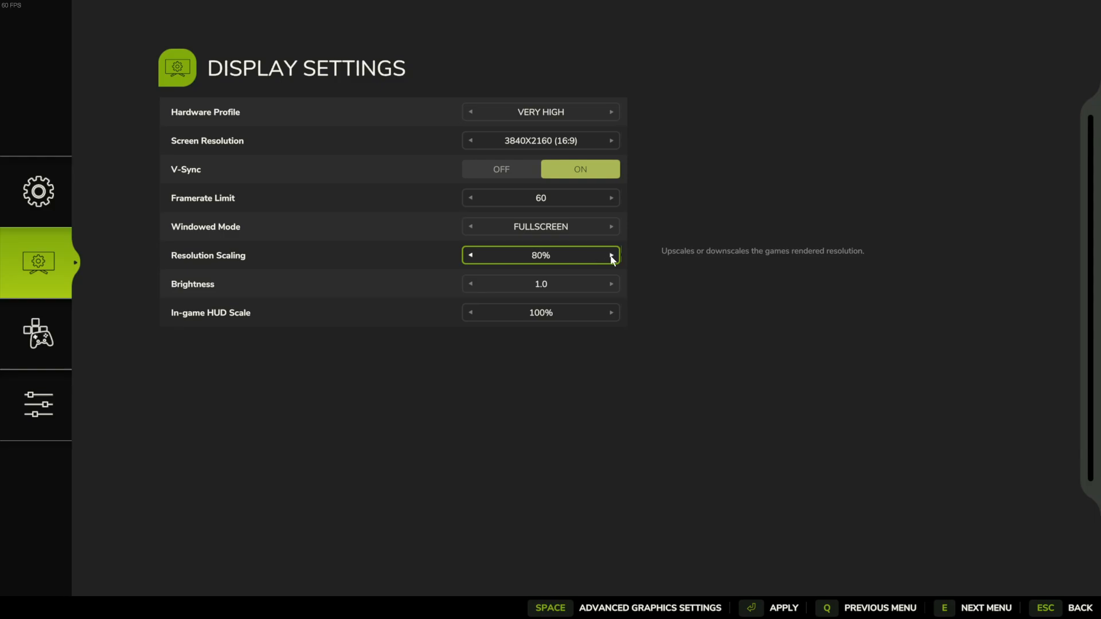
{"action": "left_click", "coordinate": [610, 254]}
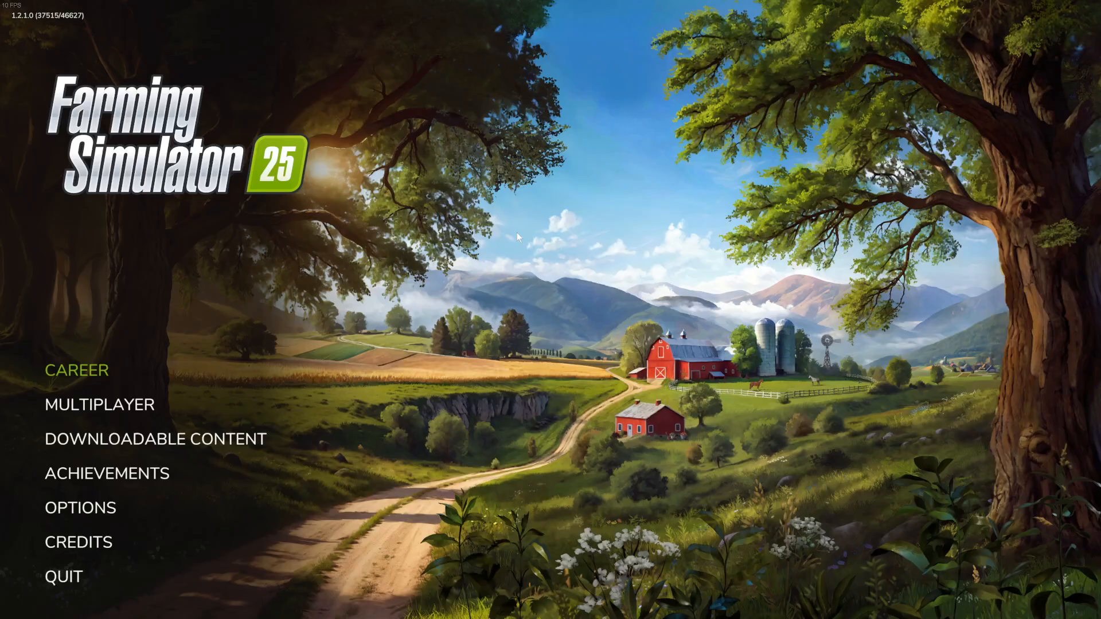
Step: Start the My Game Save career on Riverbend Springs with the current mods and enter the farm
{"action": "left_click", "coordinate": [76, 370]}
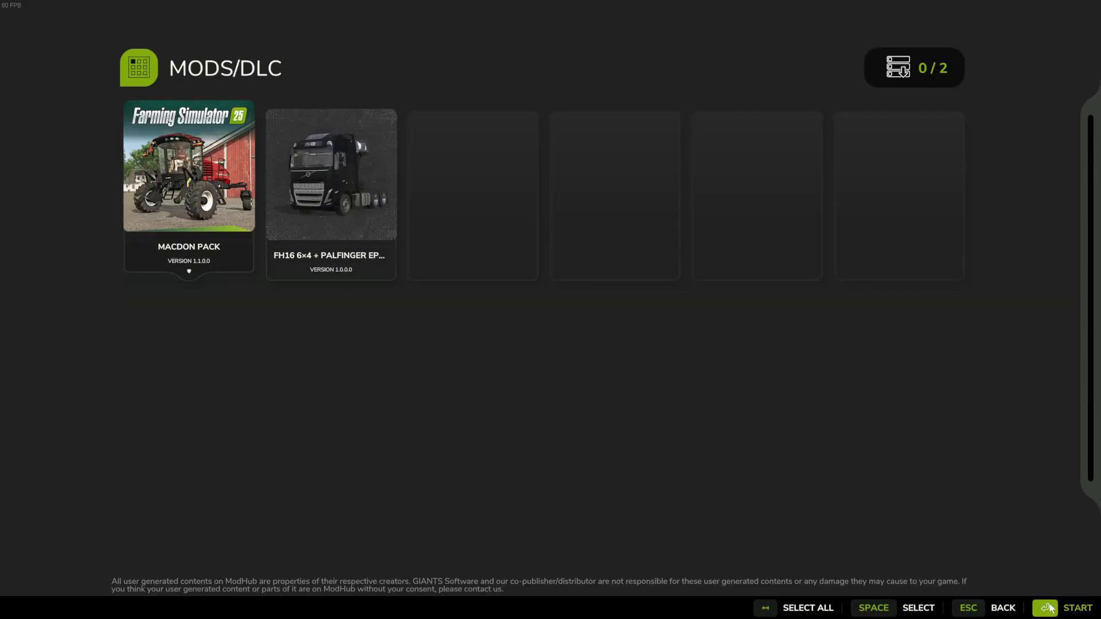
{"action": "left_click", "coordinate": [1045, 608]}
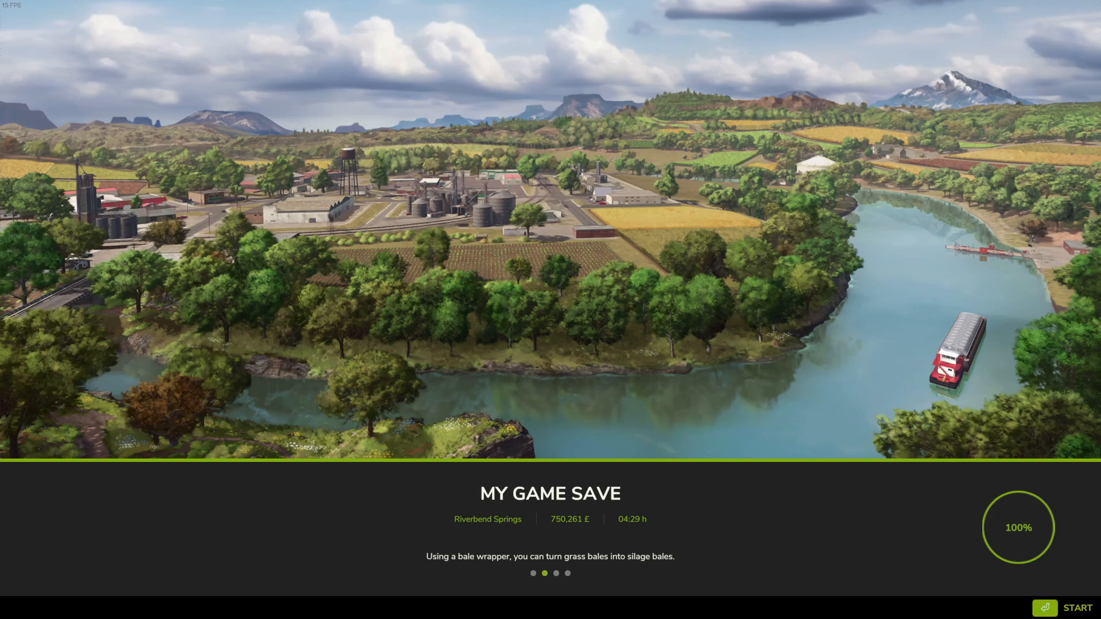
{"action": "left_click", "coordinate": [1078, 607]}
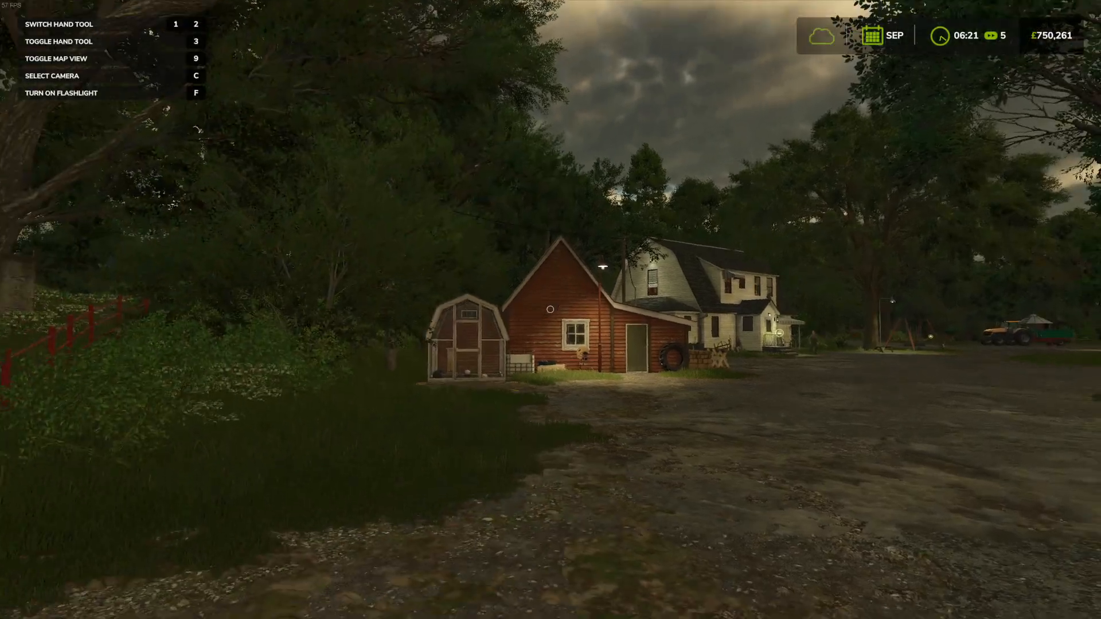